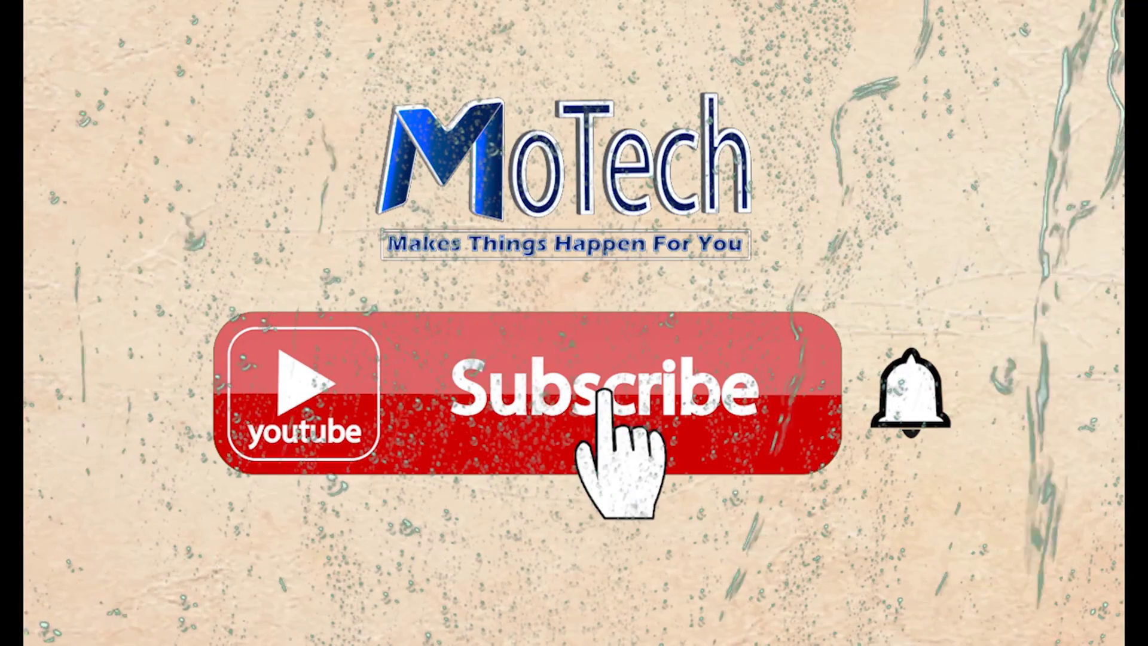
- Preview the site in the browser, visiting the Team page and returning home
left_click(611, 392)
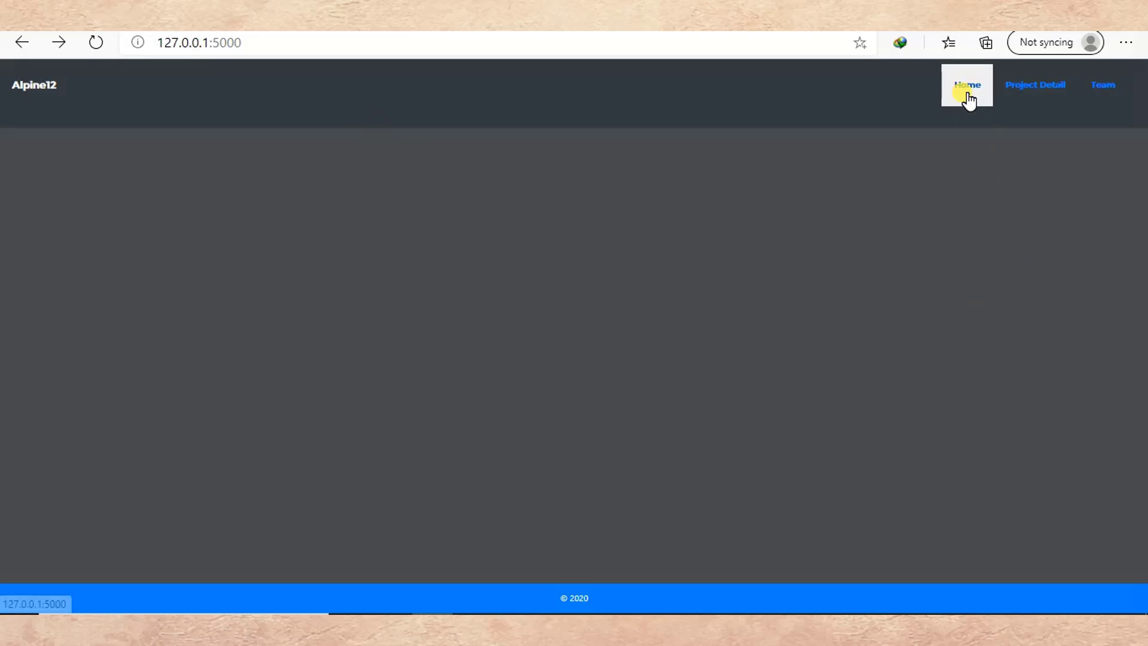
mouse_move(1068, 115)
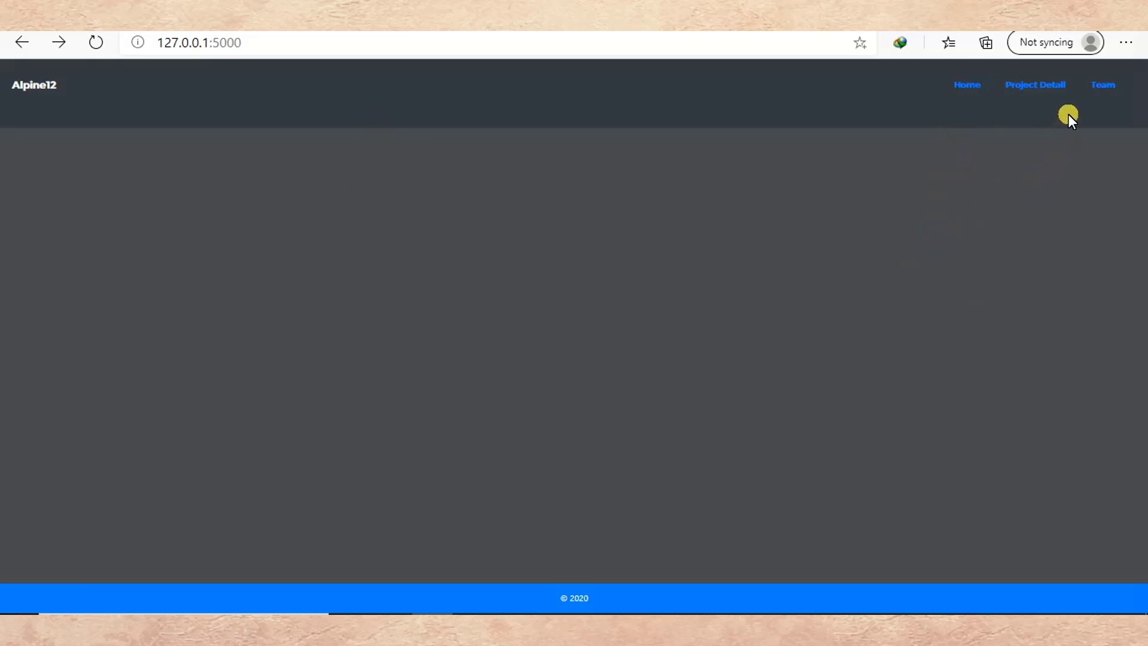
left_click(1102, 84)
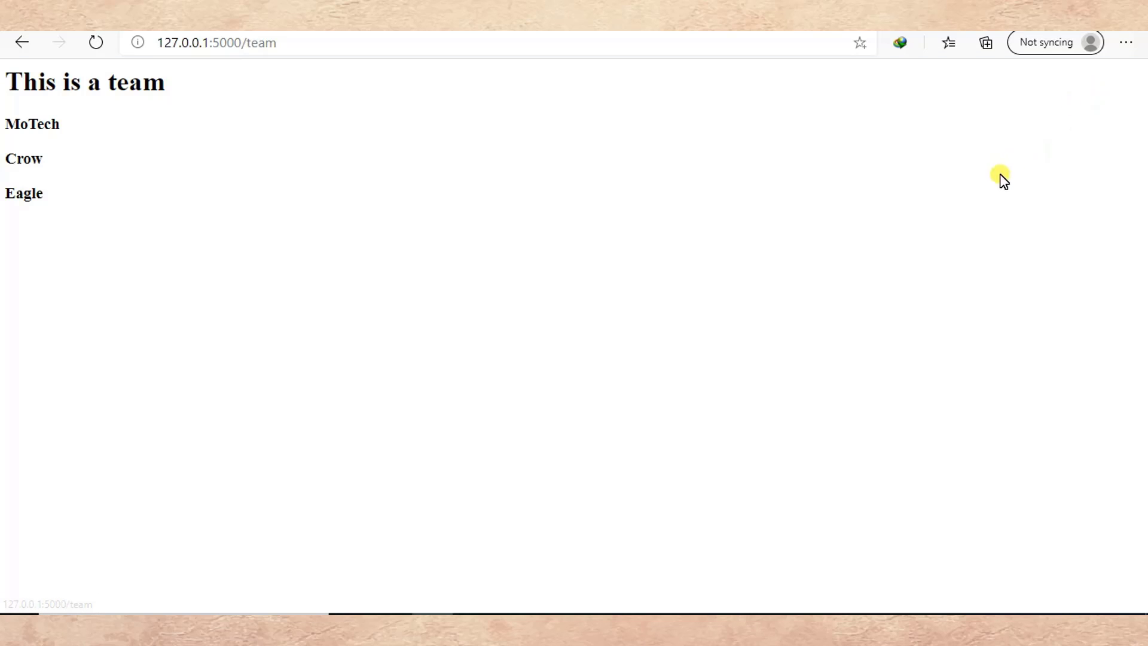
mouse_move(237, 120)
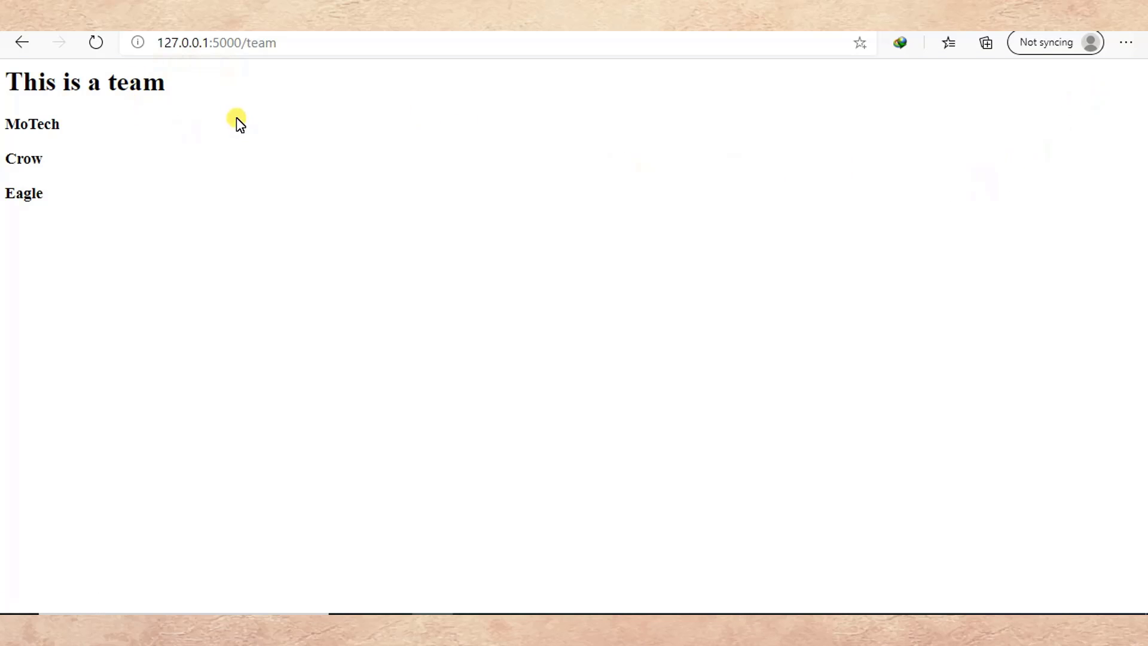
mouse_move(359, 101)
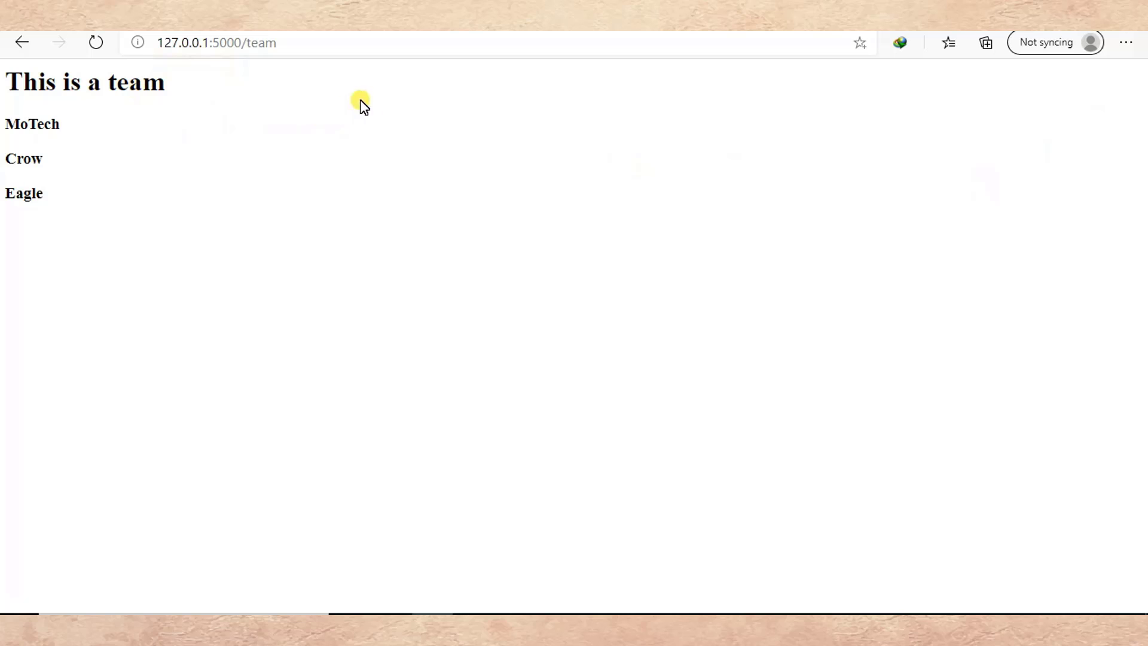
mouse_move(311, 130)
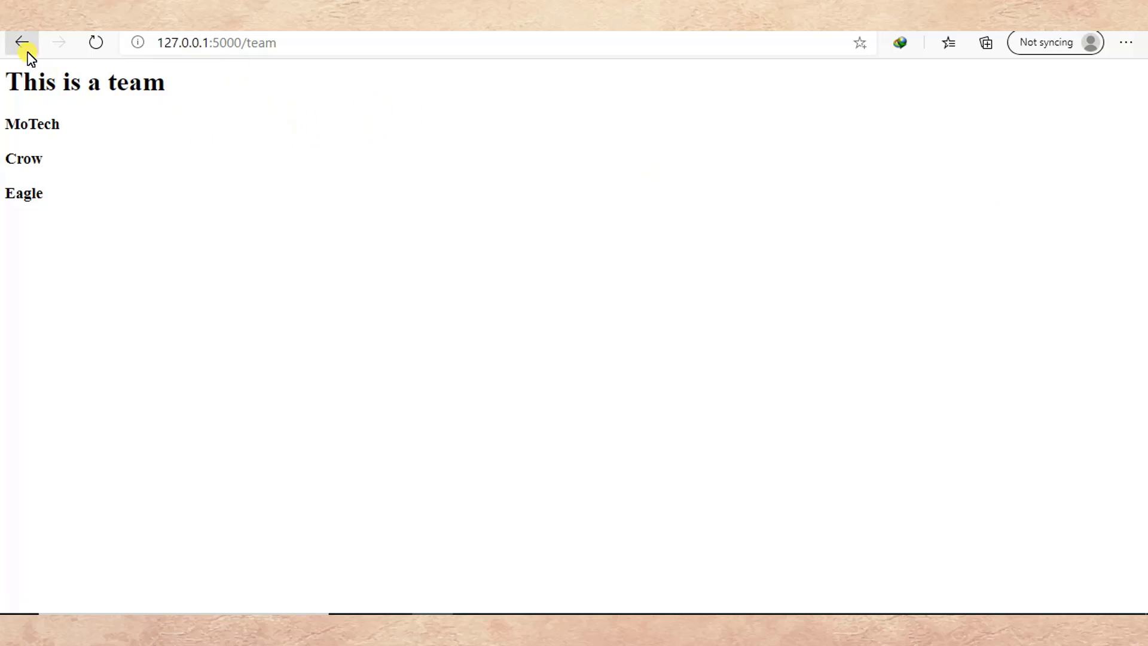
left_click(22, 42)
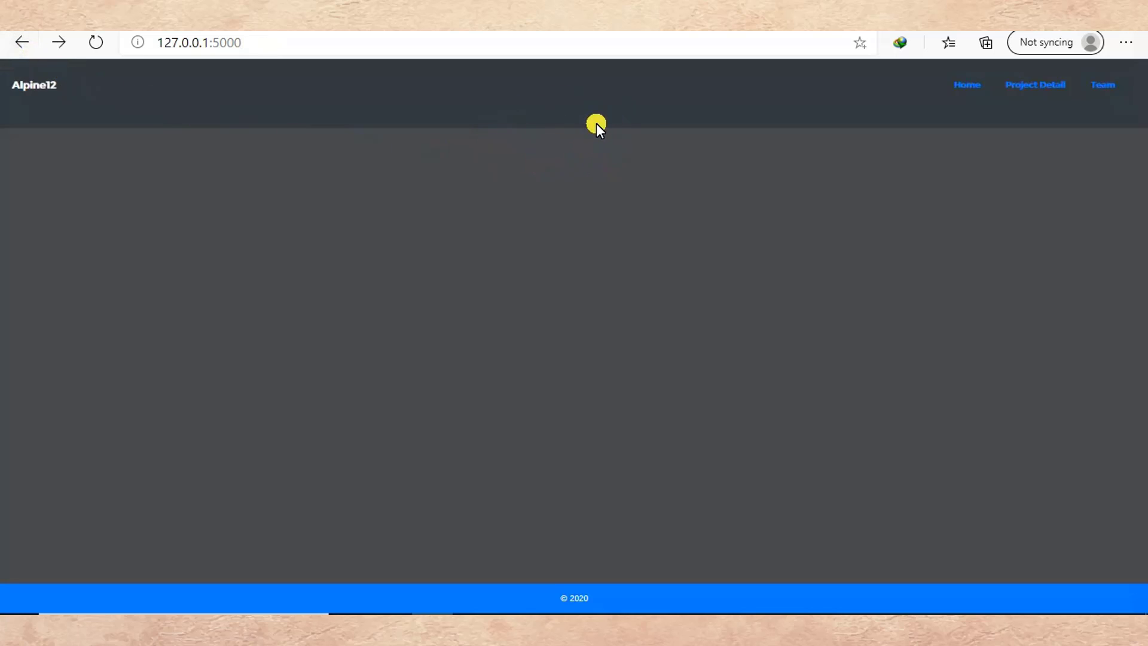
mouse_move(573, 189)
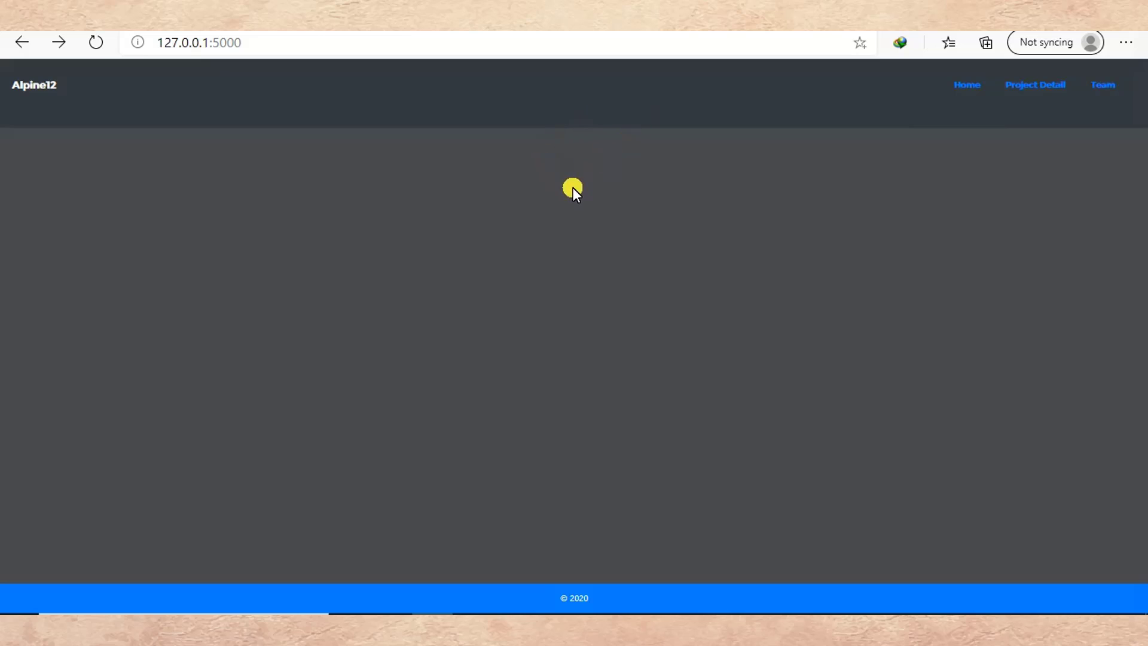
mouse_move(582, 124)
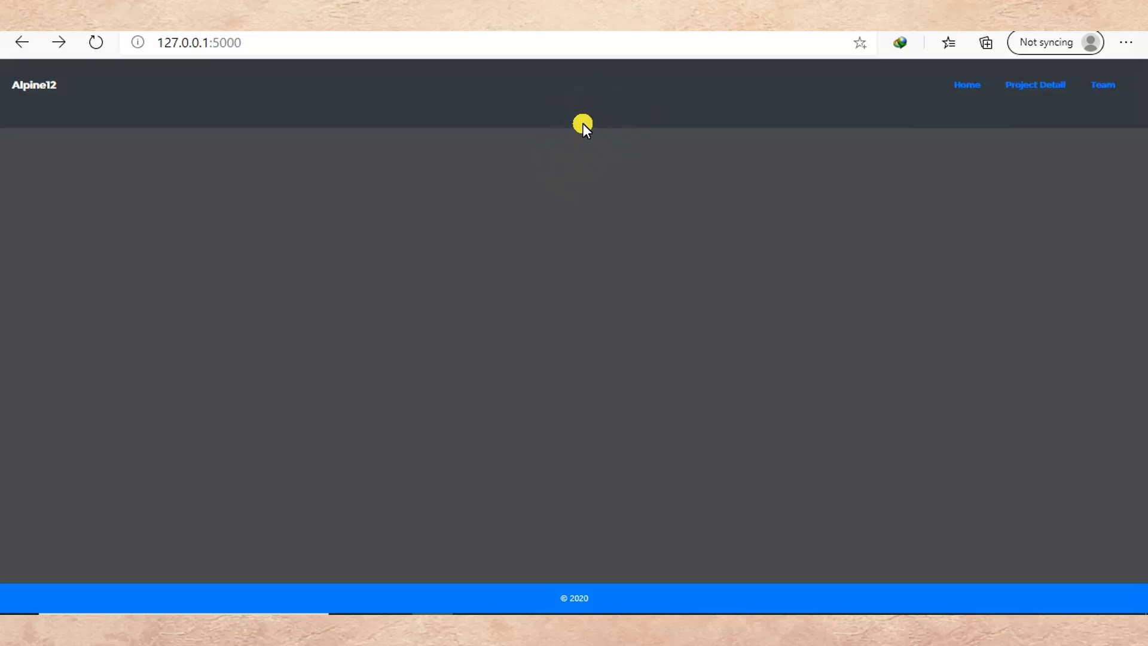
mouse_move(582, 123)
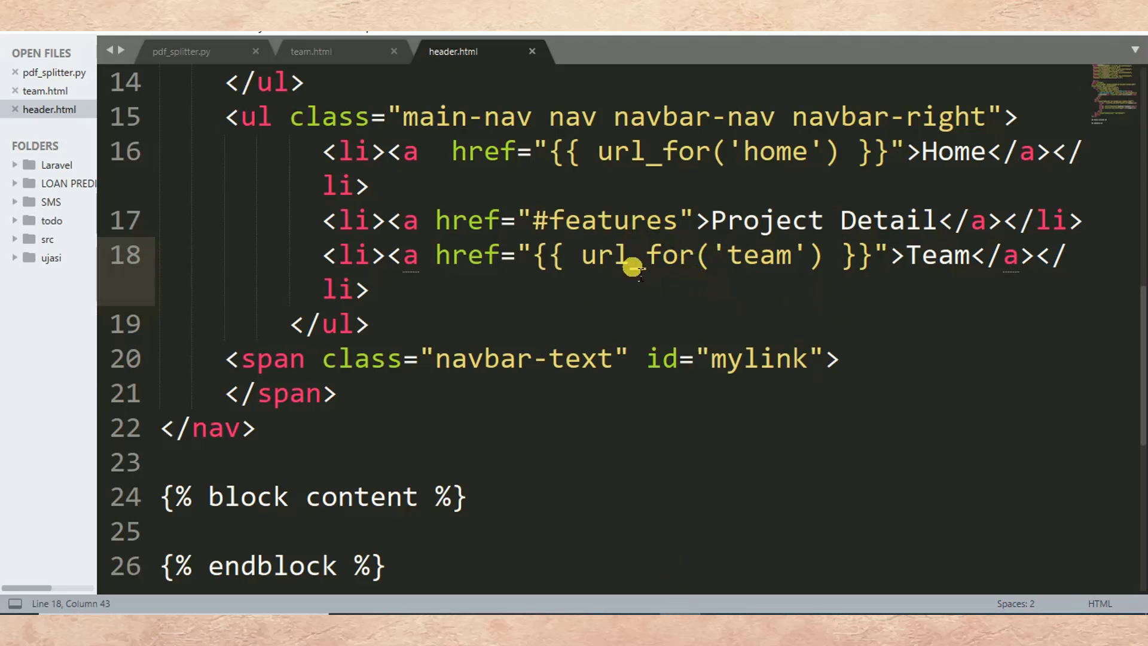
mouse_move(578, 293)
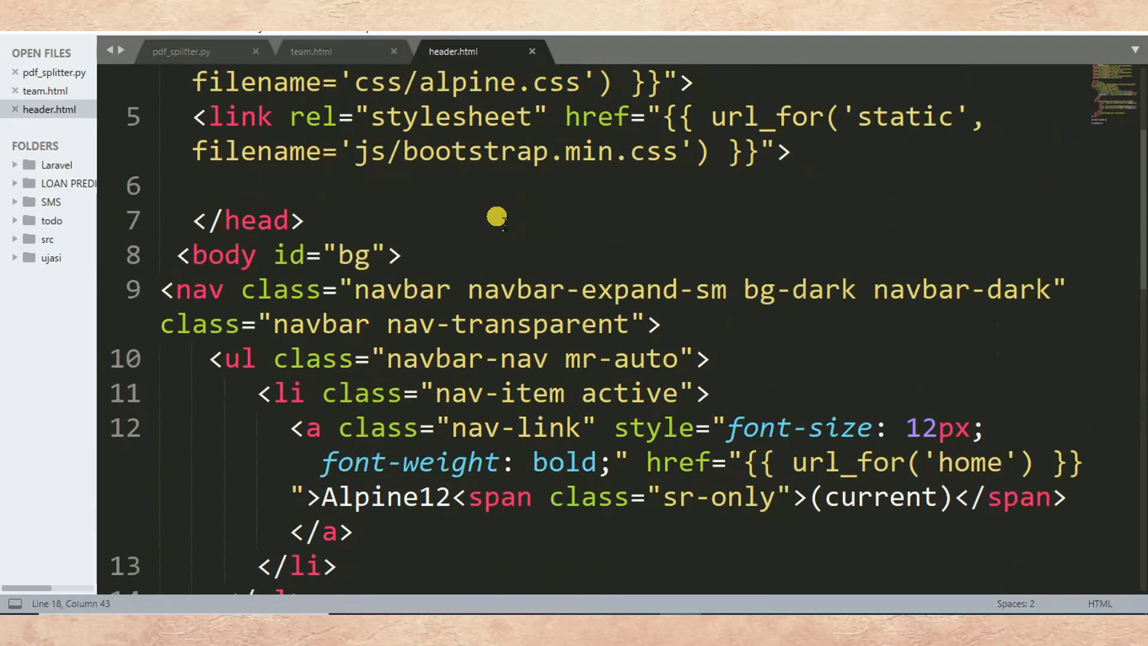
- Review header.html's content block and bring team.html into the editor
scroll("down", 3)
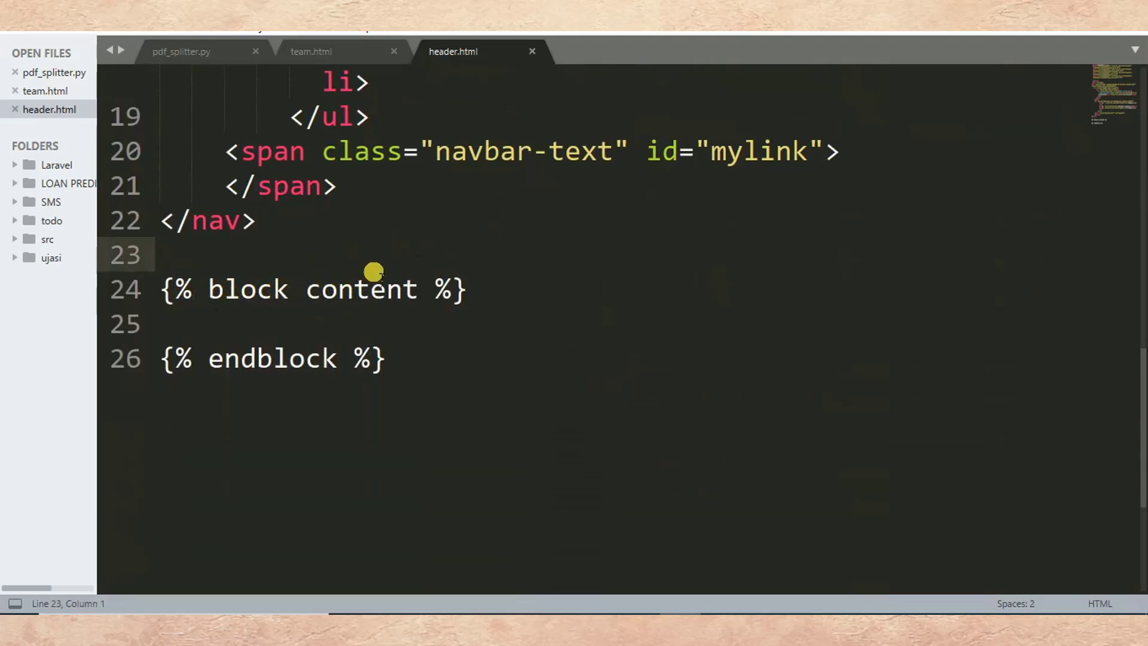
mouse_move(378, 359)
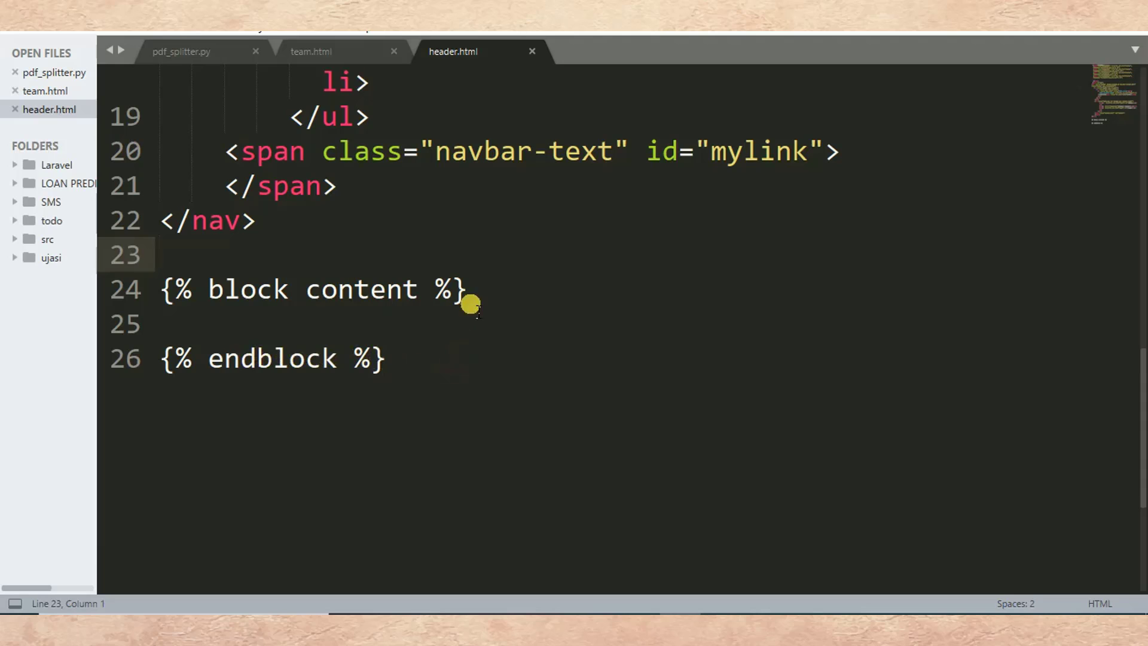
mouse_move(452, 242)
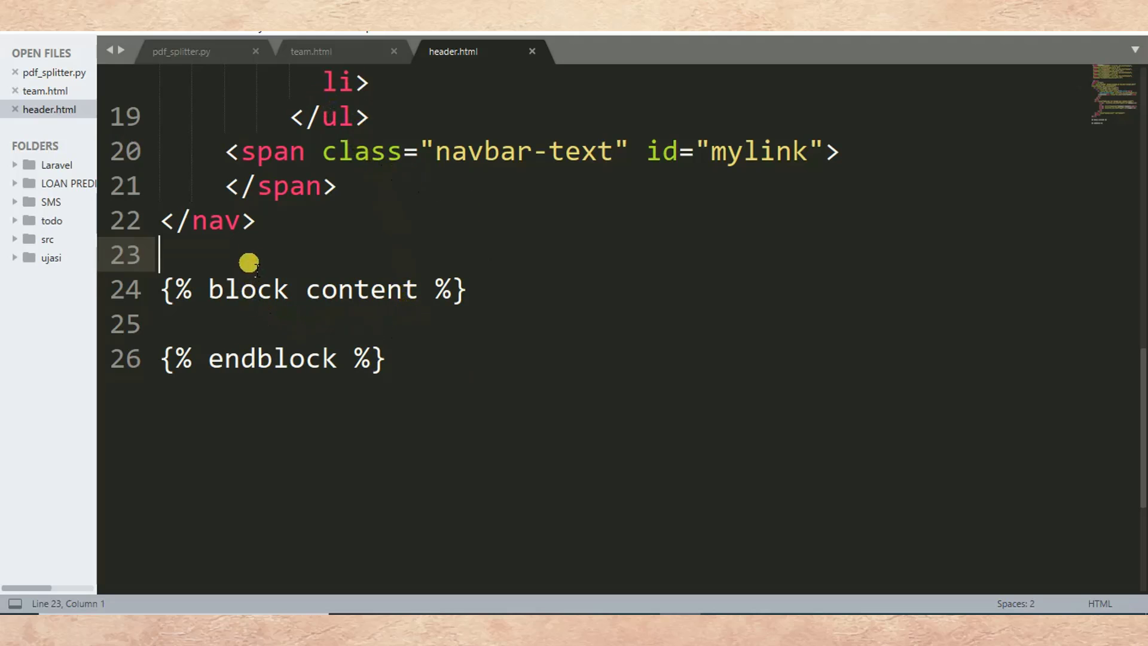
mouse_move(318, 73)
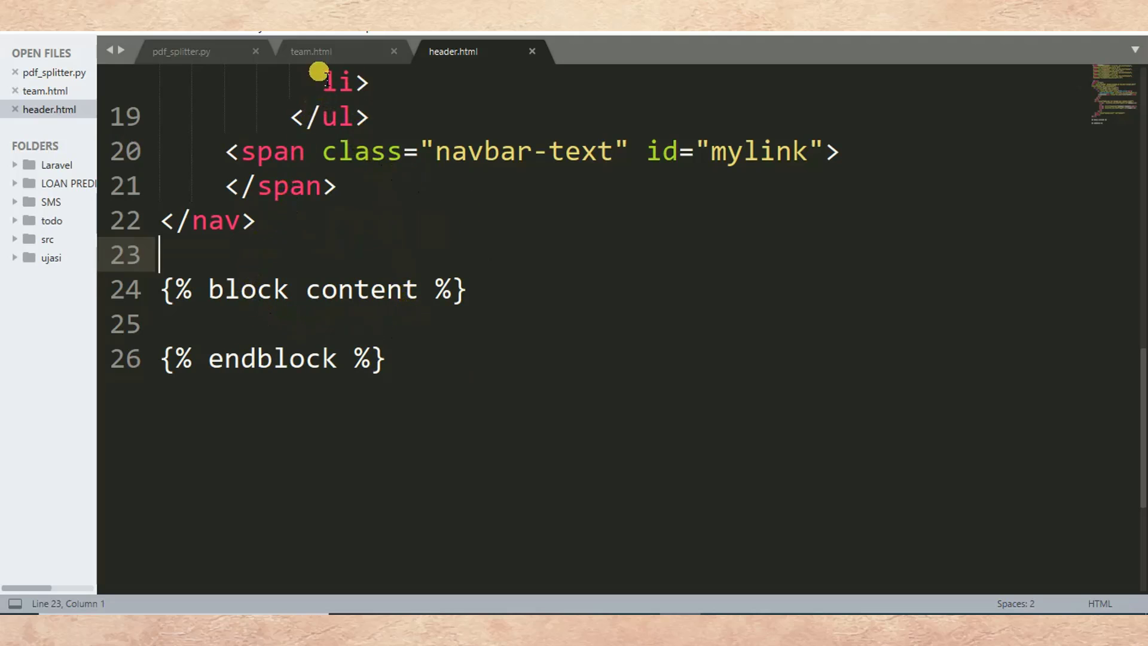
left_click(311, 52)
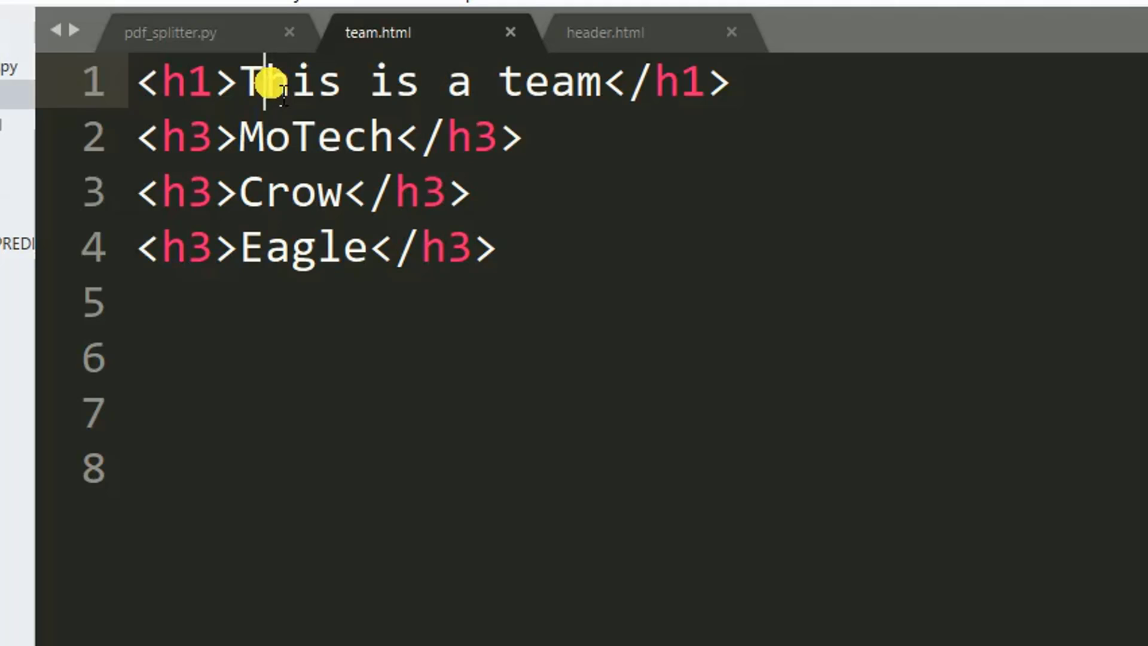
- Start team.html's first line with an {% extends %} tag above the heading
left_click(139, 82)
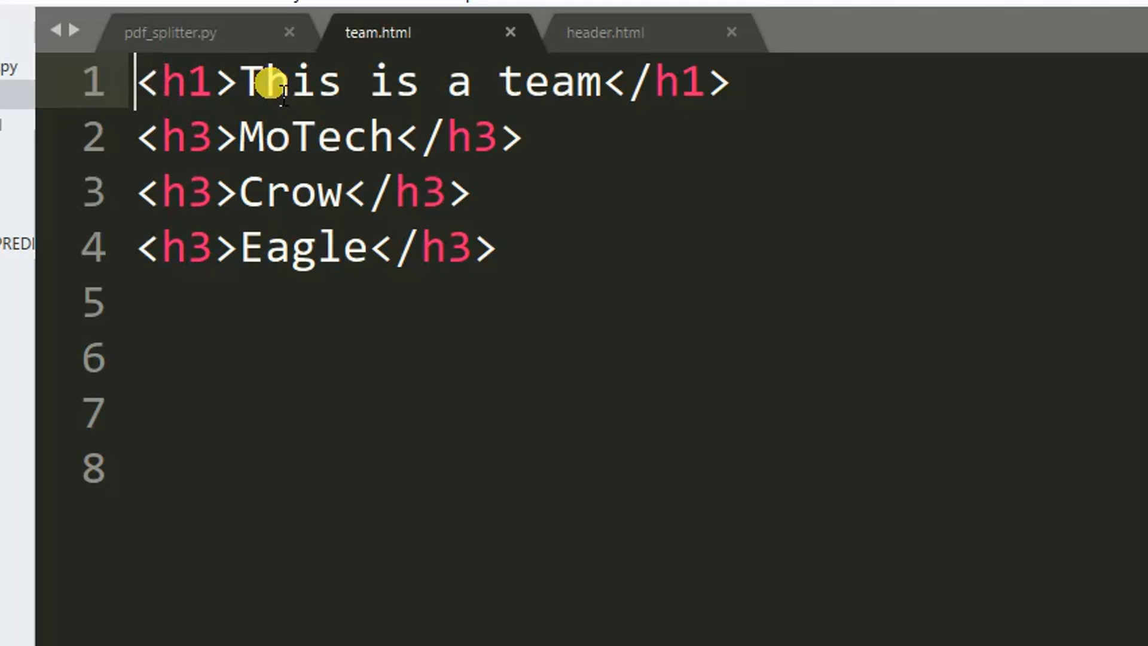
key("Enter")
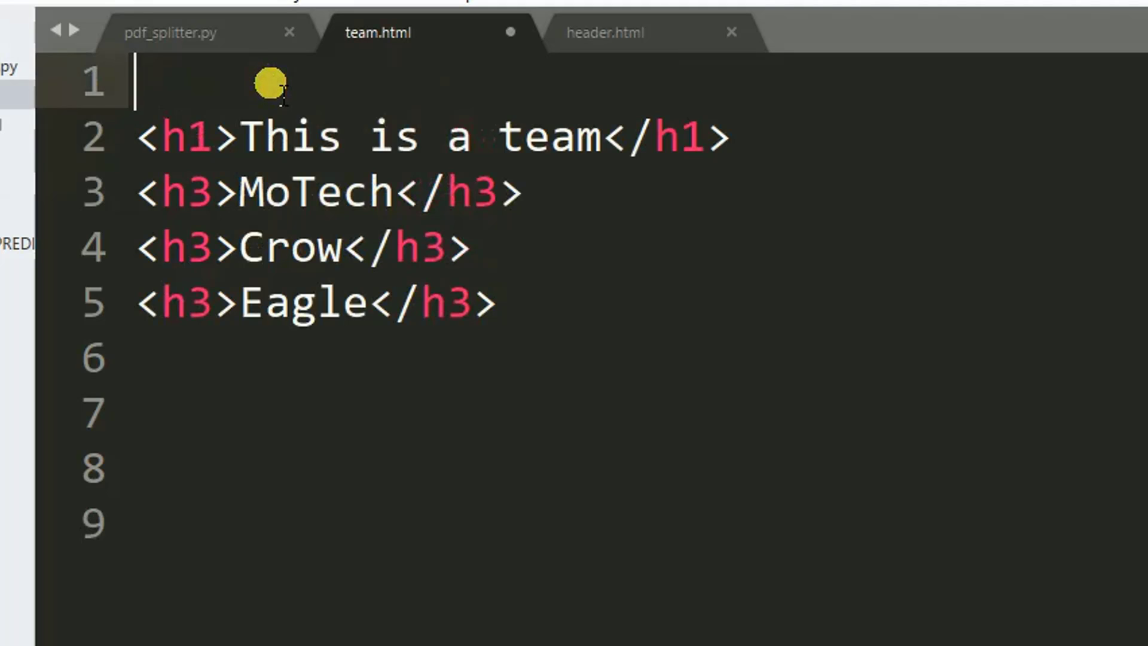
type("{}")
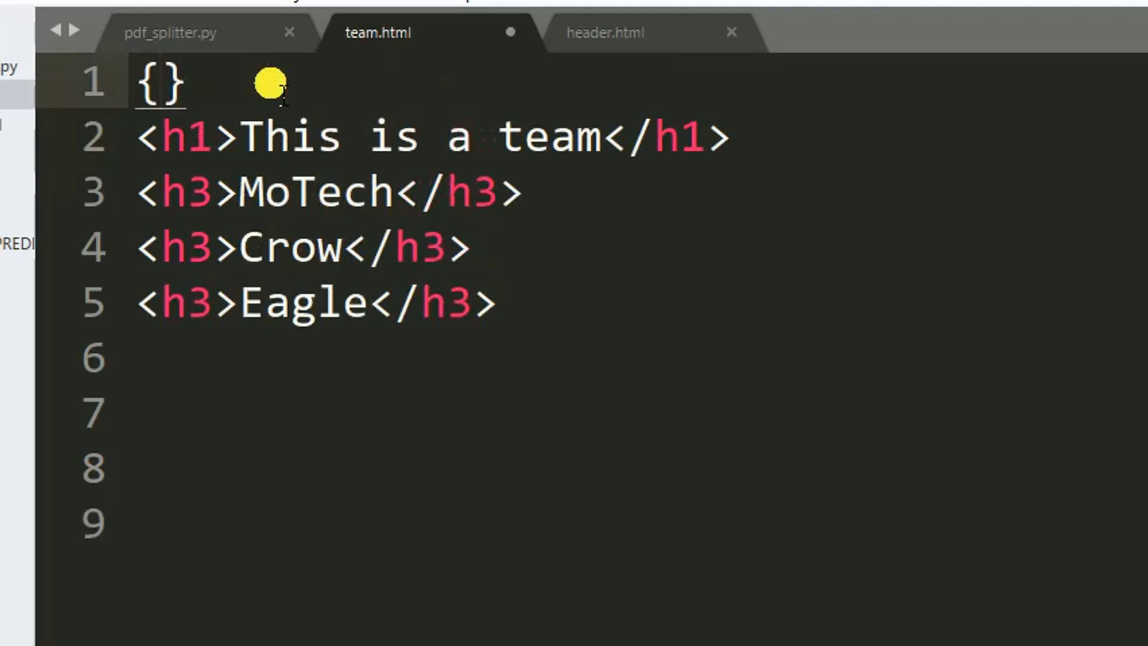
type("%%")
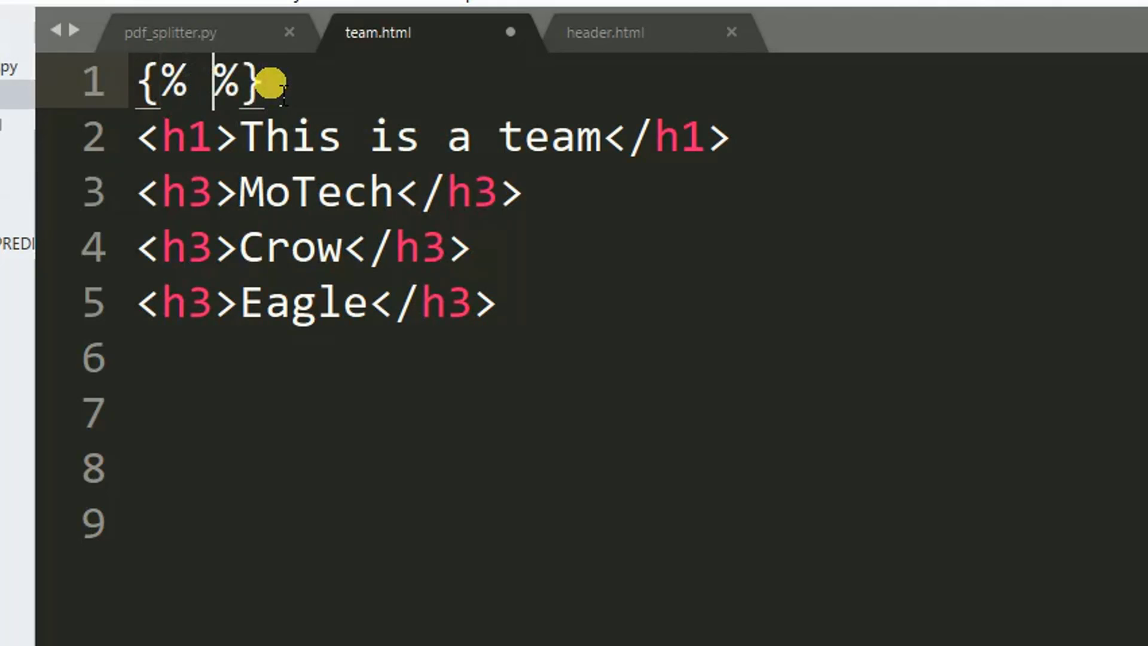
type("ext")
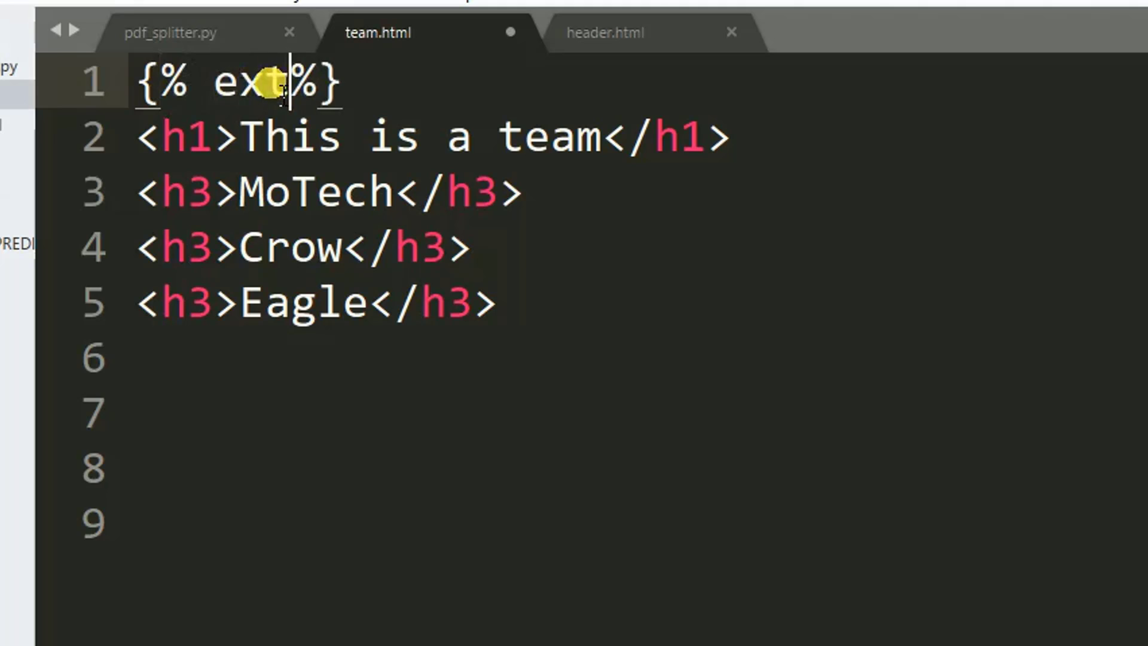
type("ends")
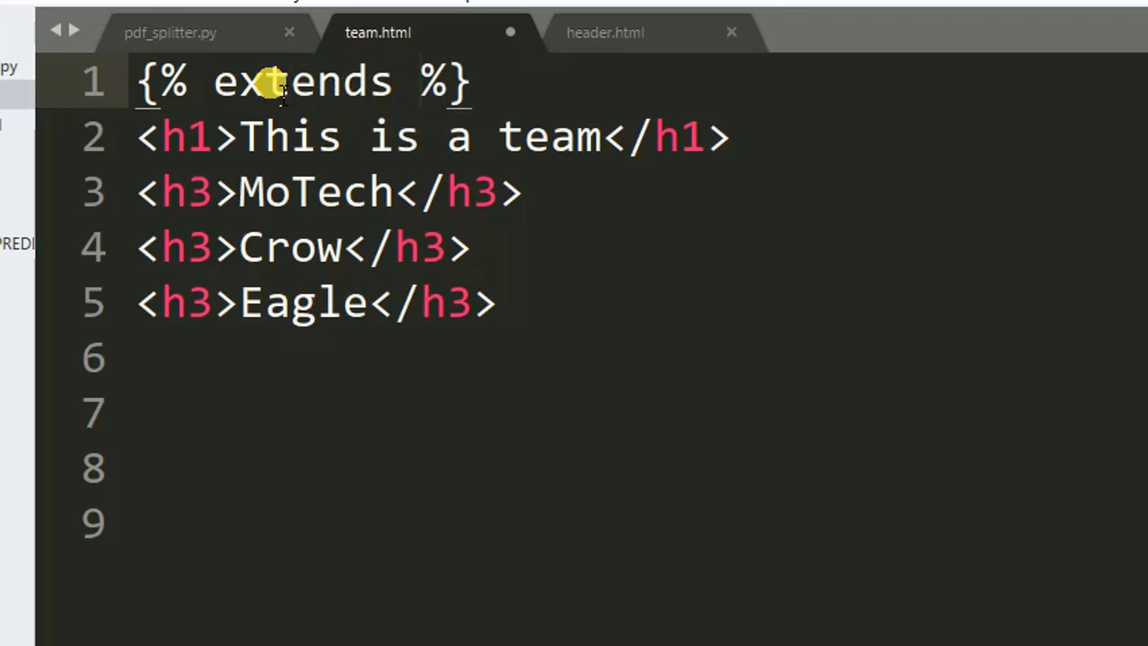
- Point the extends tag at "header.html" and begin a new line below it
type("\"\"")
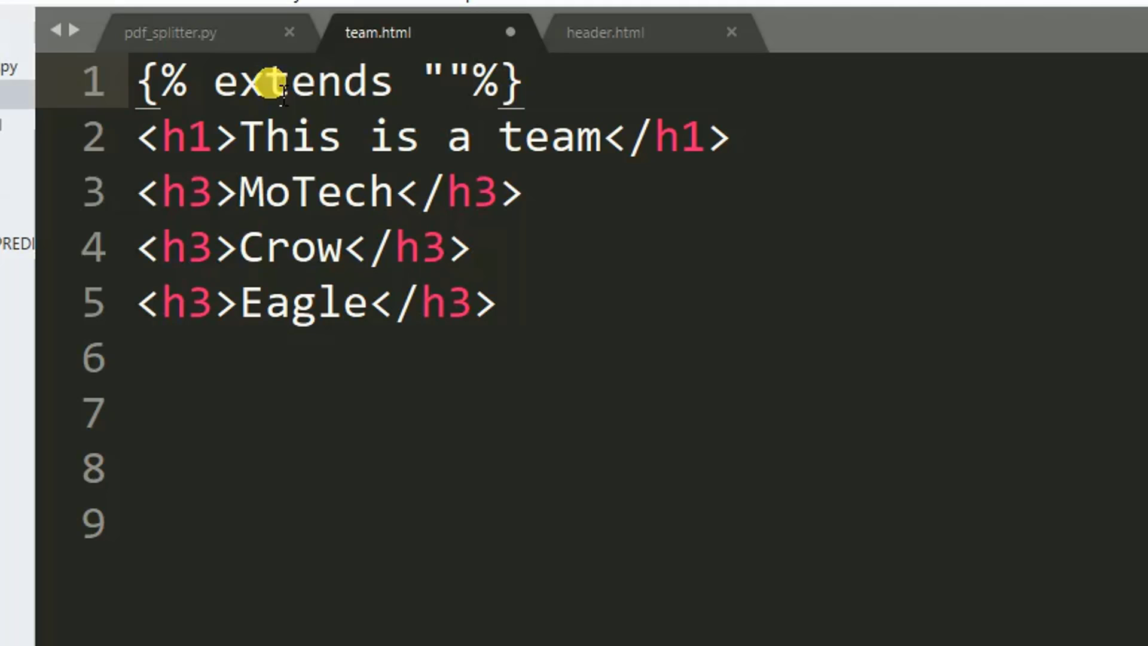
type("heade")
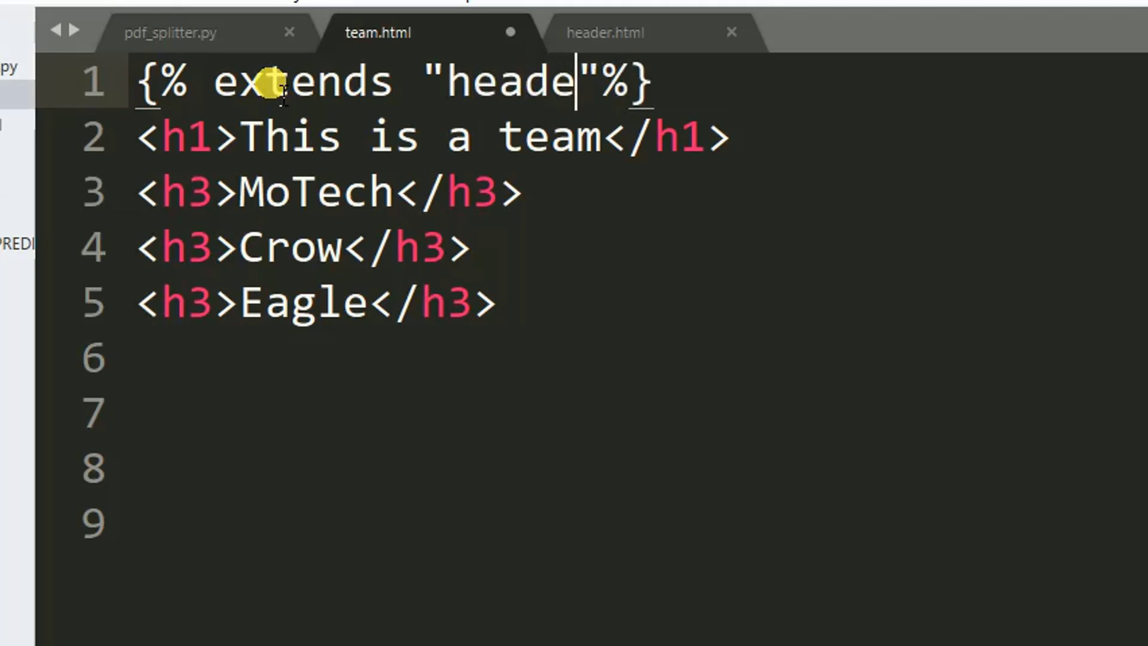
type("r")
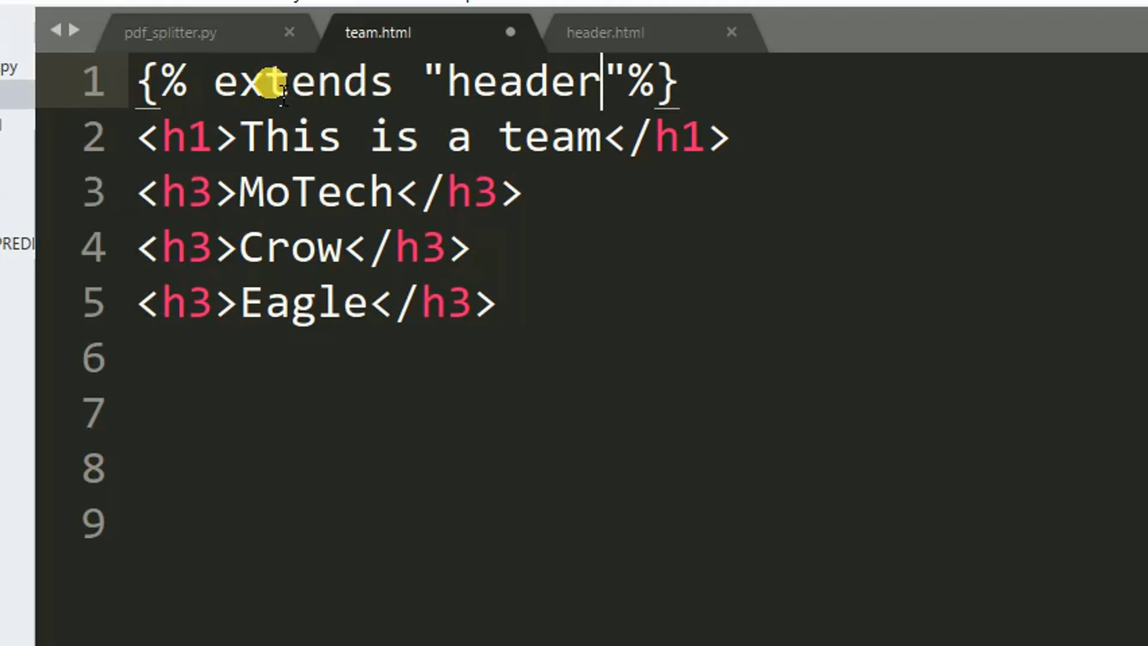
type(".htm")
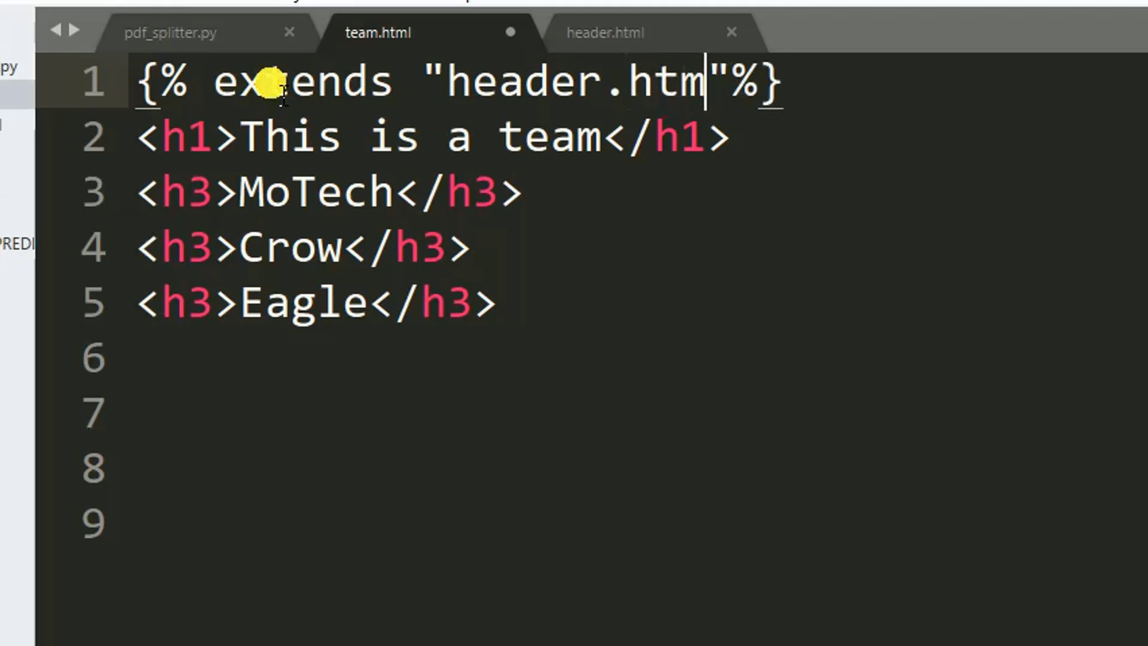
type("l")
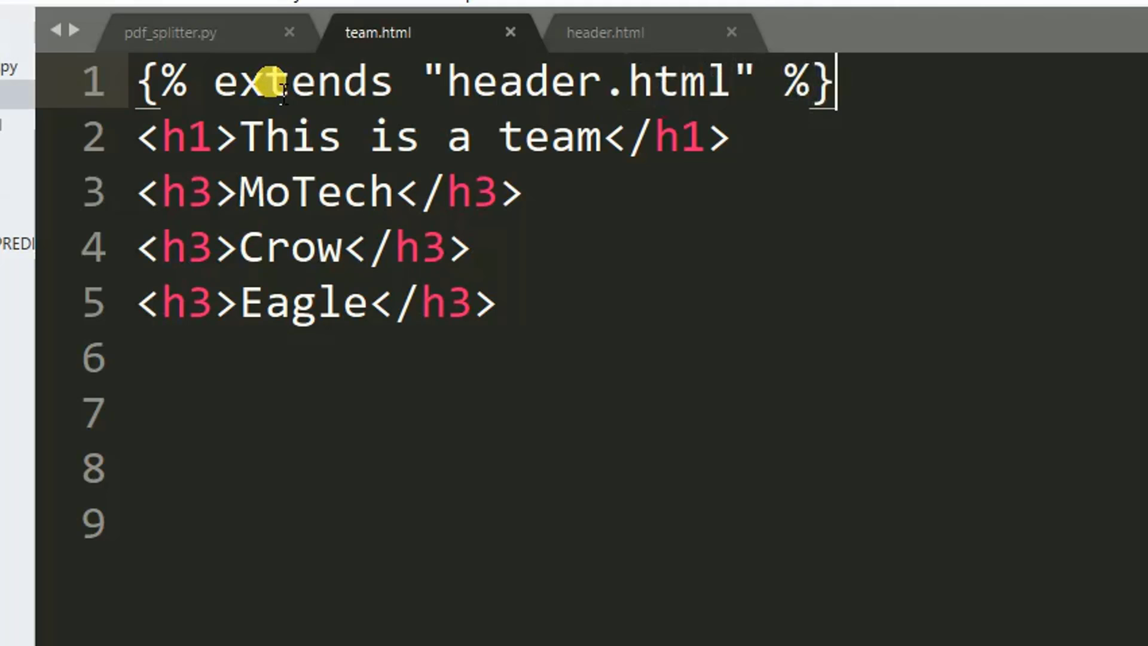
key("enter")
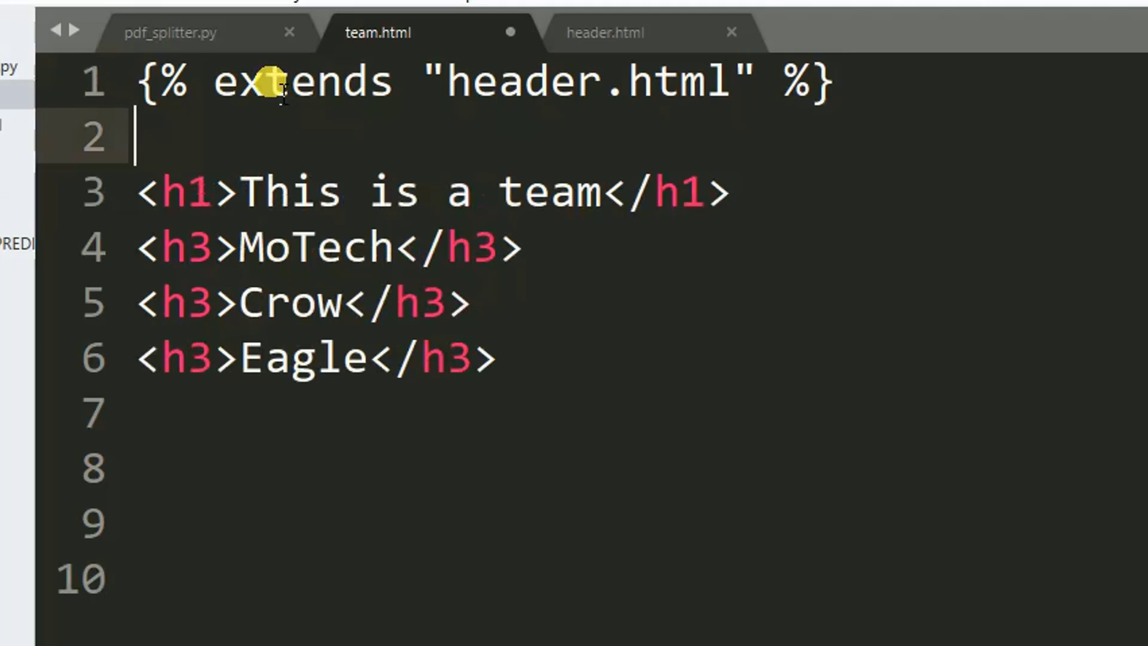
- Add a {% block content %} tag above the team headings
type("{}")
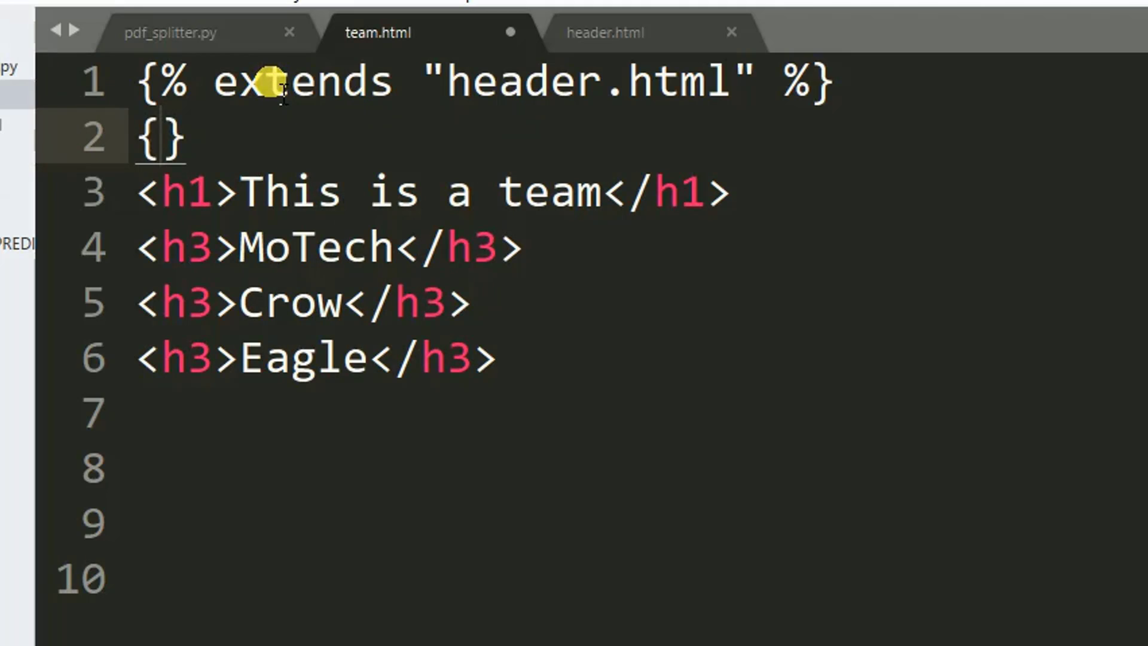
type("%%")
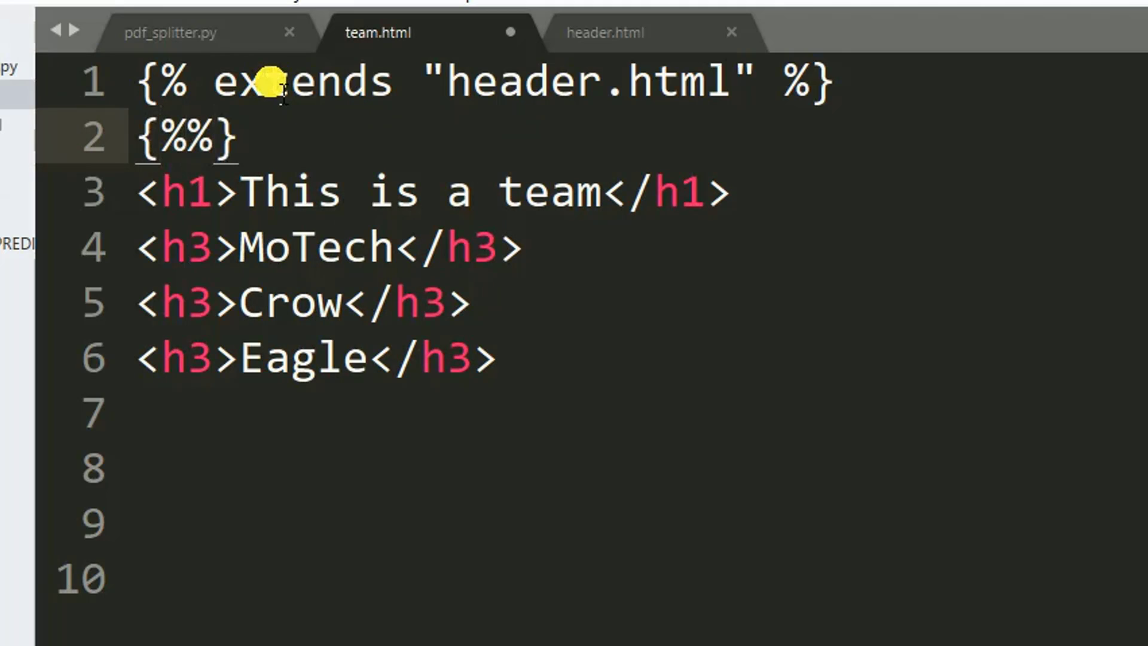
type("bl")
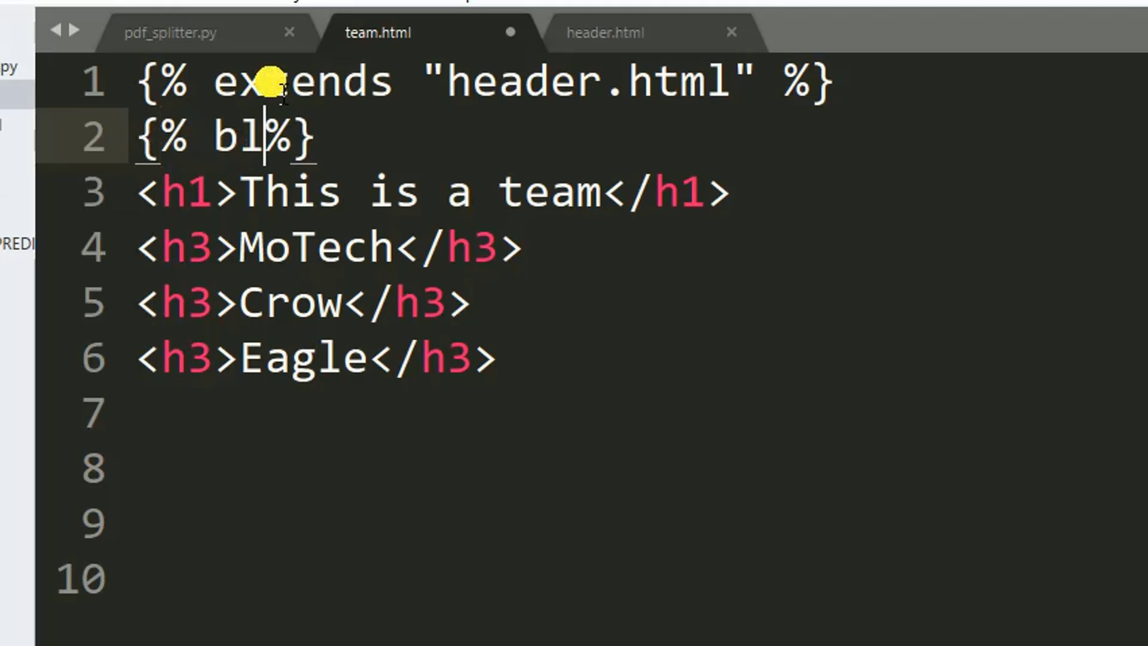
type("ock con")
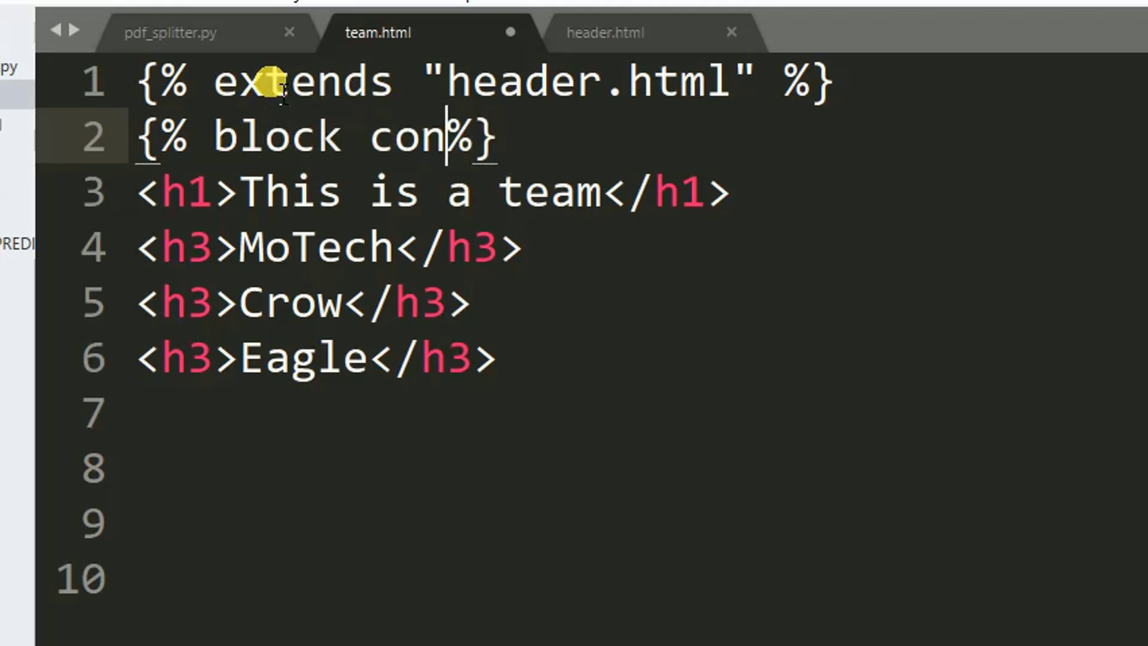
type("tent")
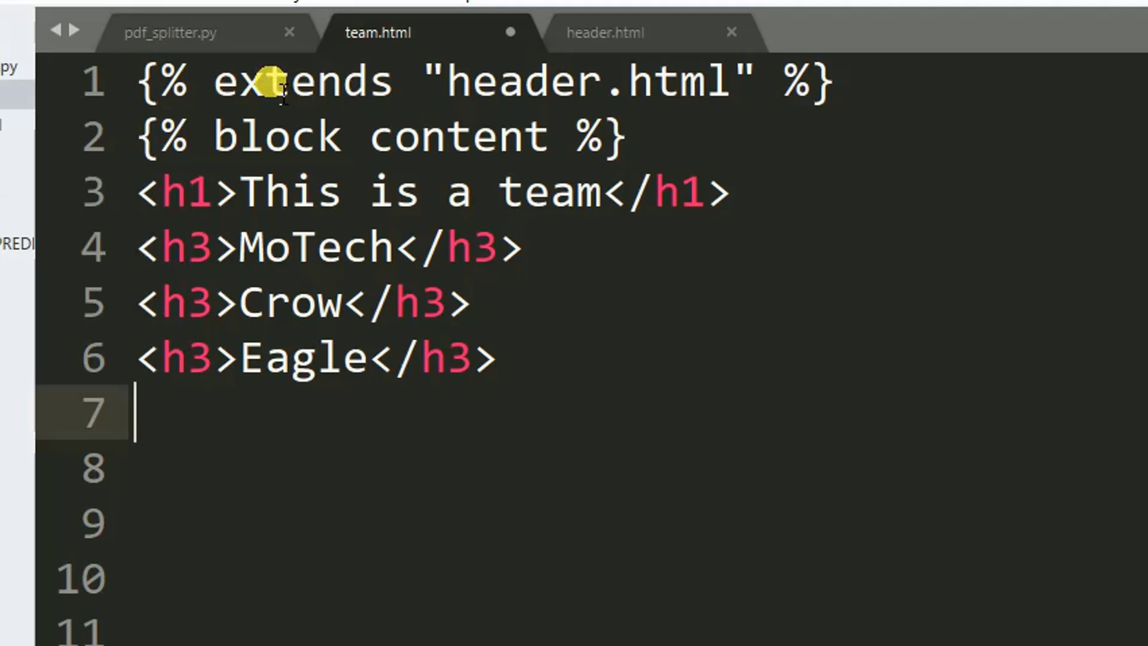
- Close the block with {% endblock %} after the Eagle line
type("{")
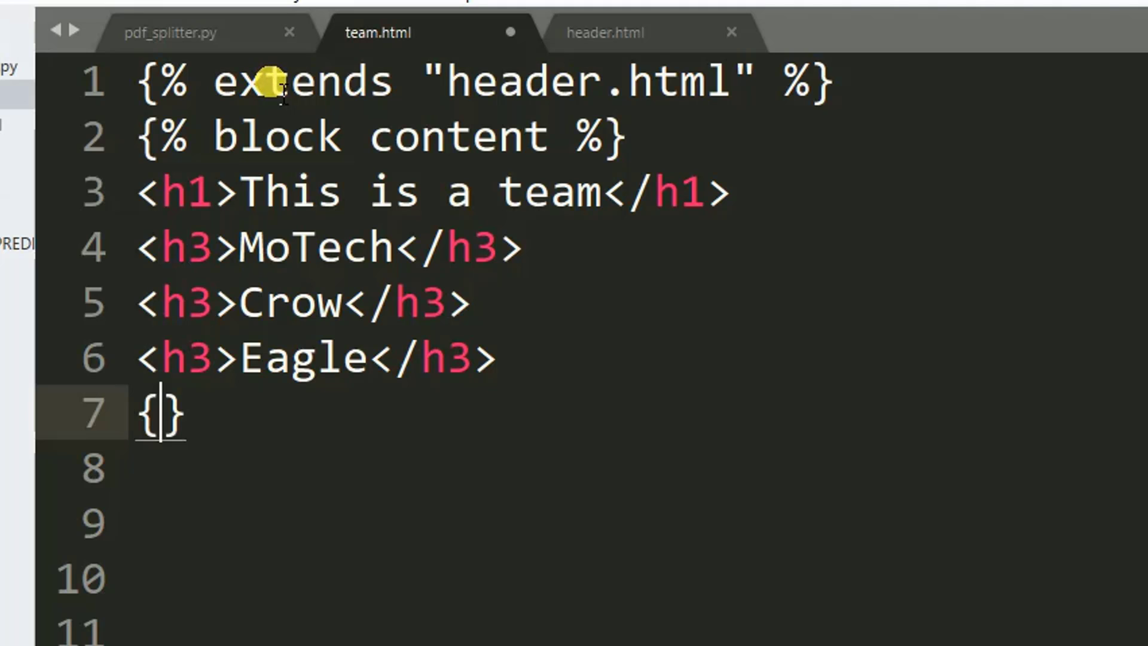
type("%%")
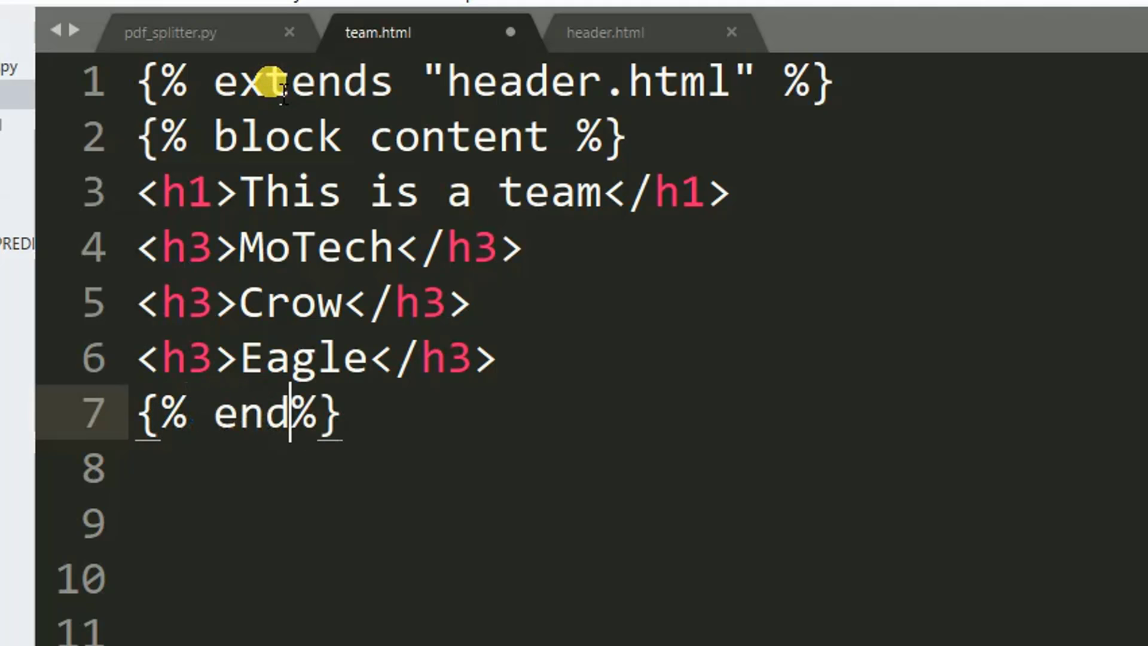
type("block")
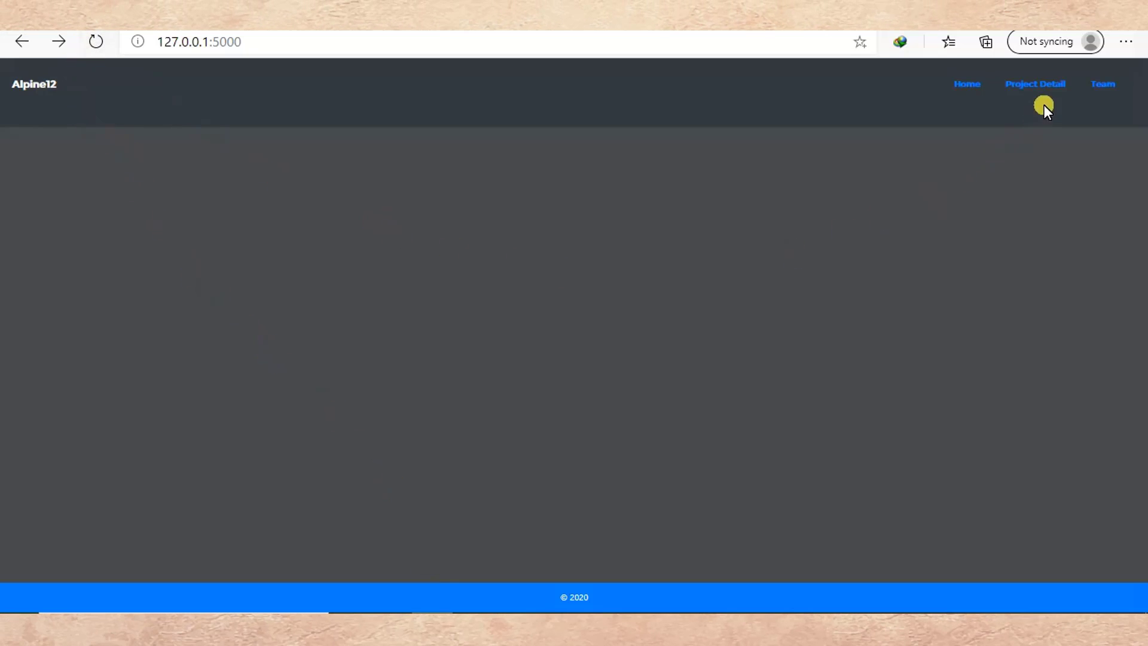
- Load 127.0.0.1:5000/team to see MoTech, Crow and Eagle under the Alpine12 navbar
left_click(1102, 84)
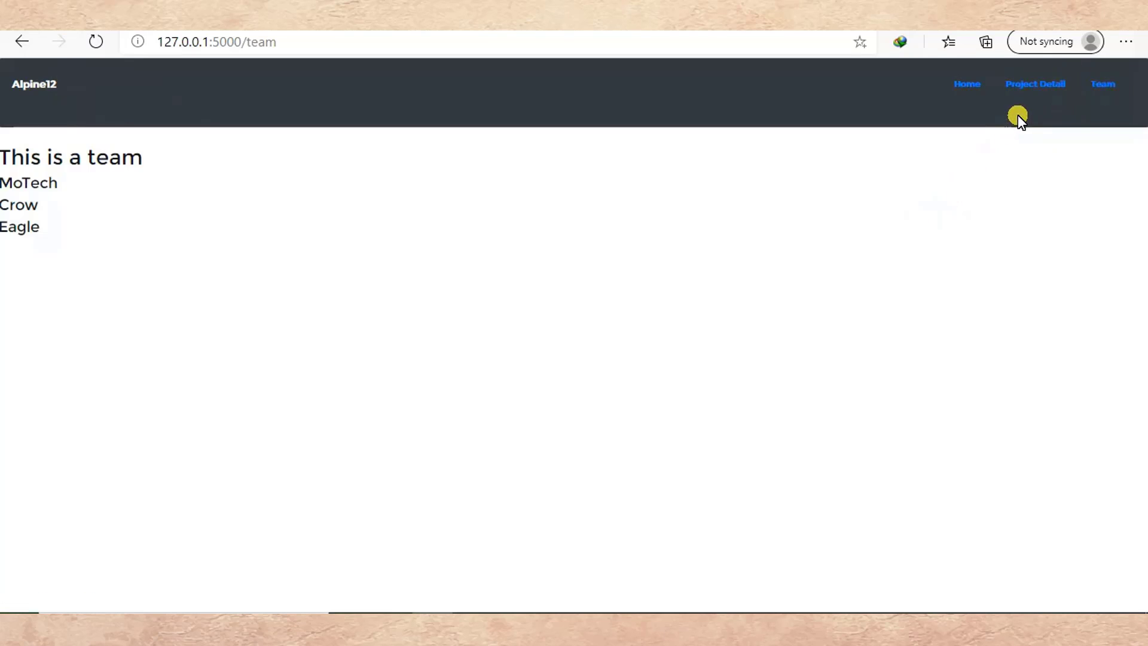
mouse_move(832, 101)
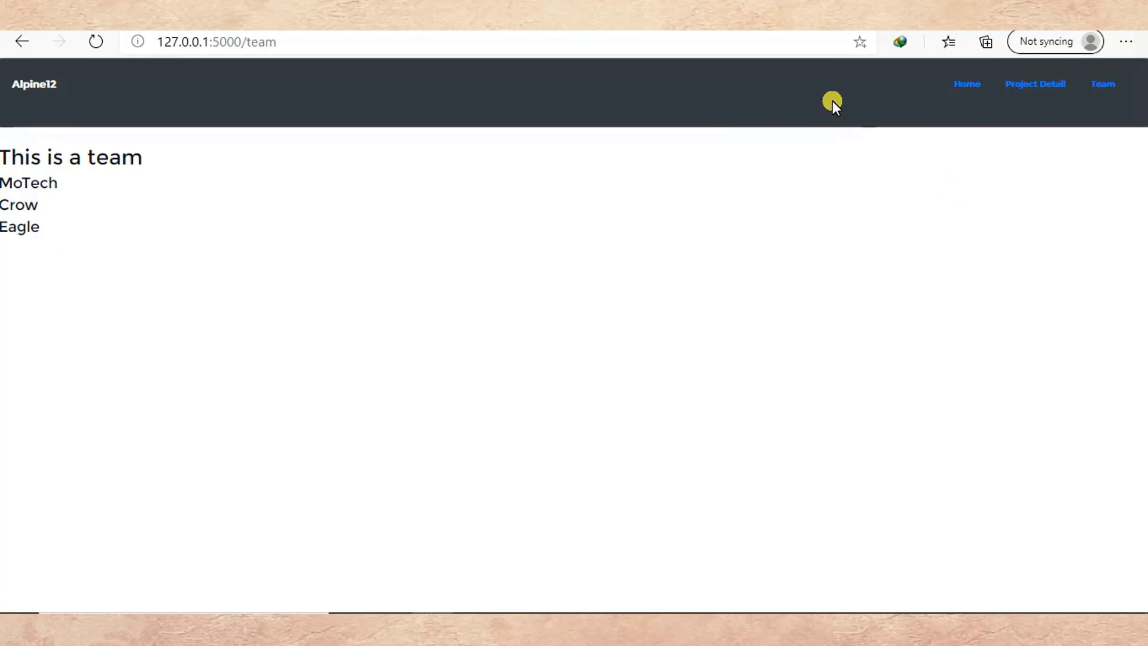
mouse_move(628, 116)
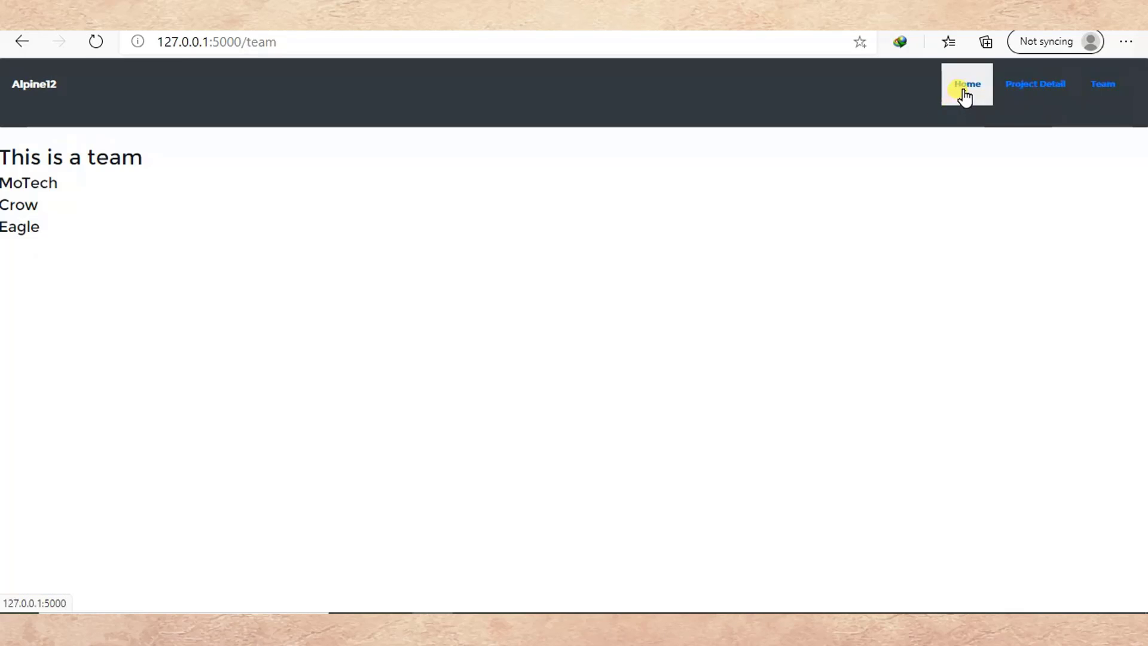
mouse_move(1103, 84)
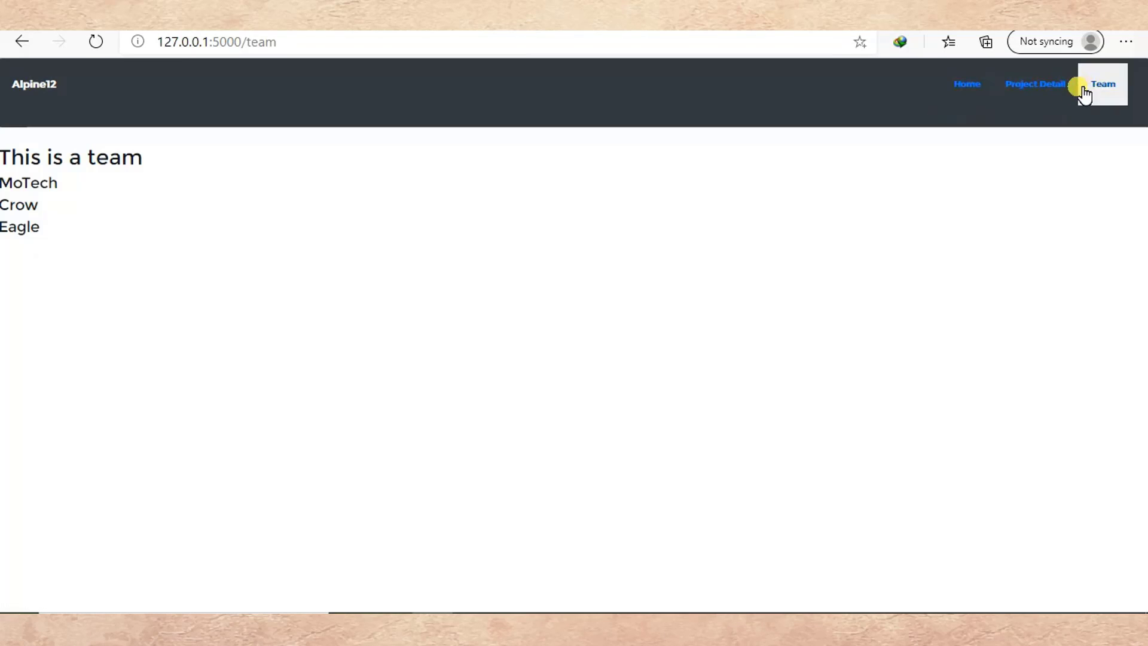
mouse_move(989, 111)
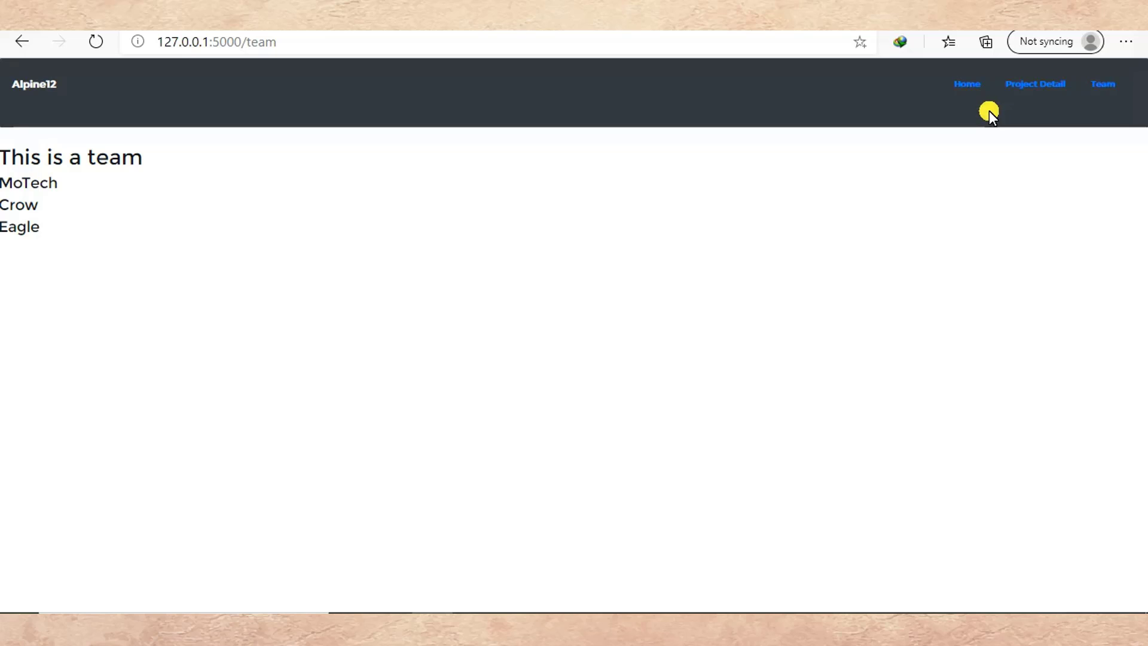
mouse_move(988, 115)
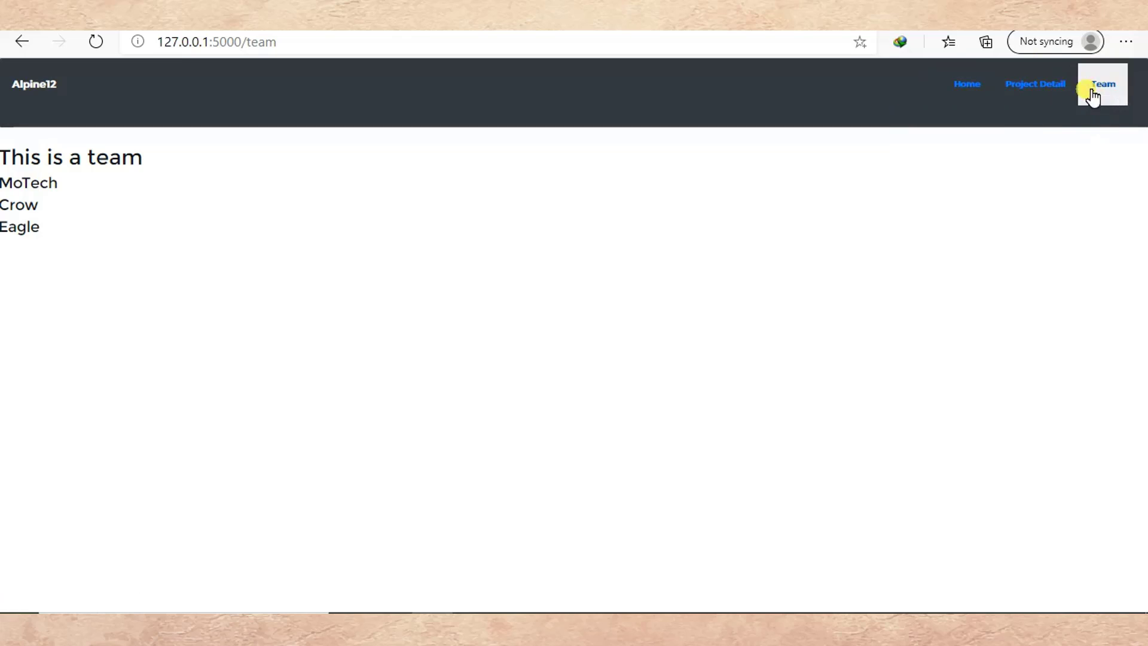
mouse_move(961, 235)
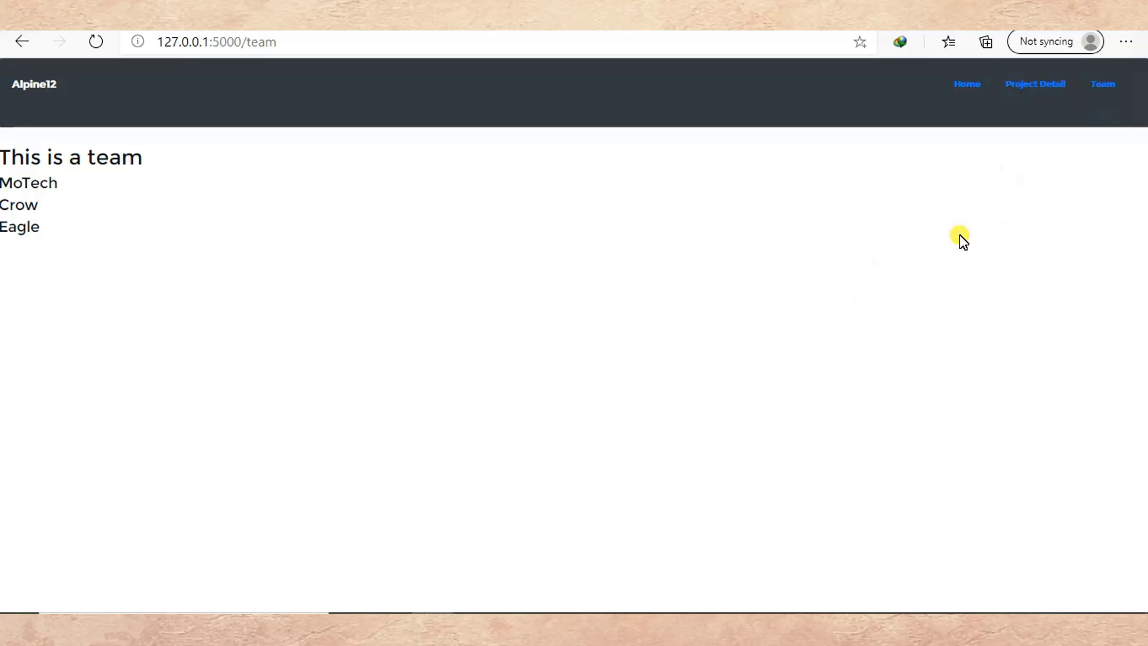